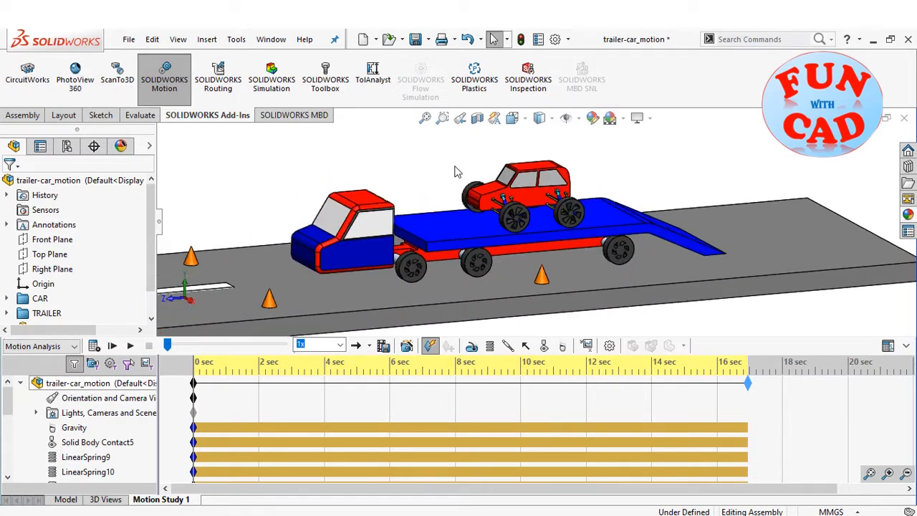
{"action": "mouse_move", "coordinate": [534, 227]}
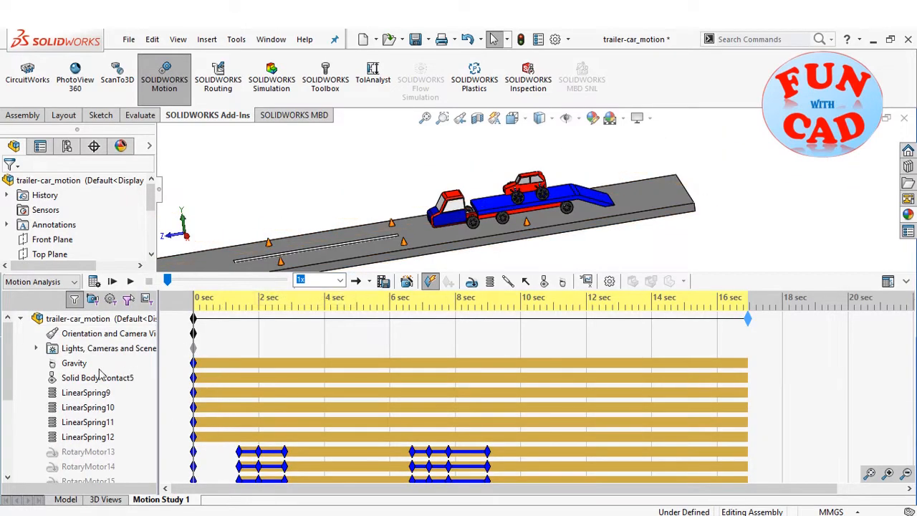
Switch to the Right view and highlight Solid Body Contact5's bodies, then the first linear spring
{"action": "left_click", "coordinate": [97, 378]}
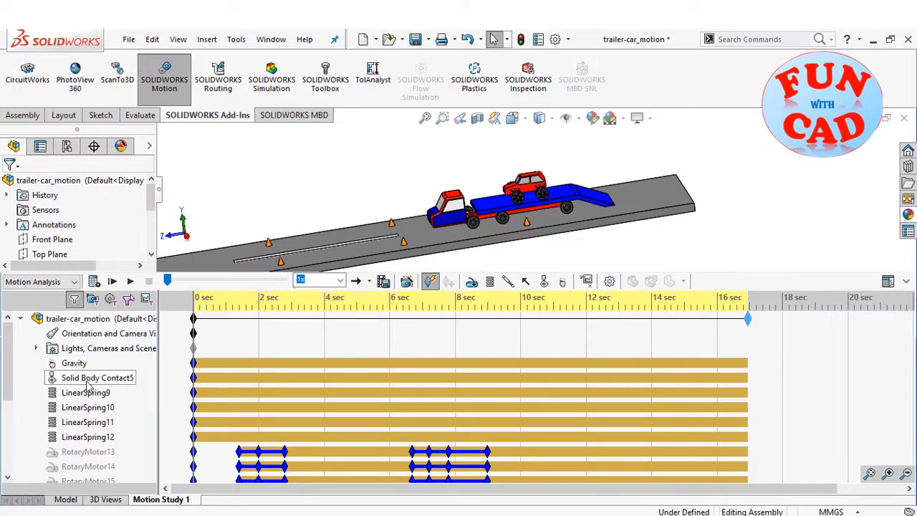
{"action": "left_click", "coordinate": [112, 281]}
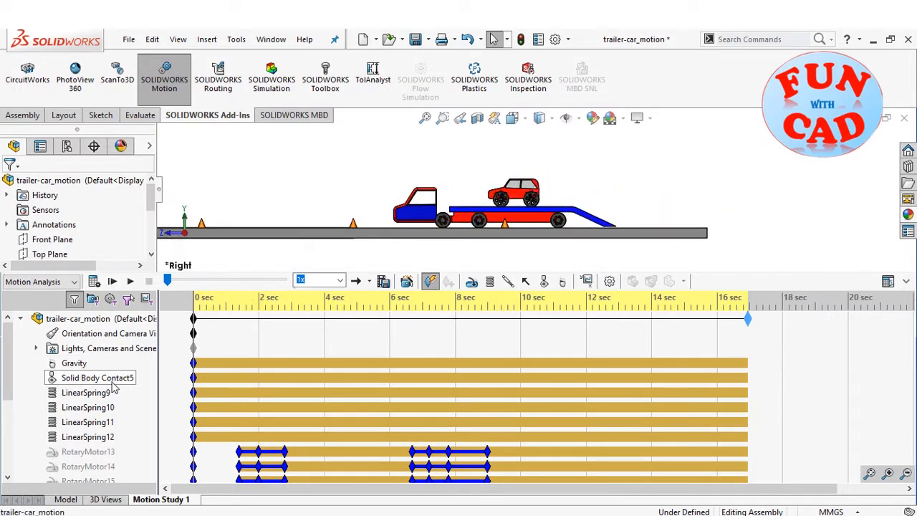
{"action": "left_click", "coordinate": [97, 378]}
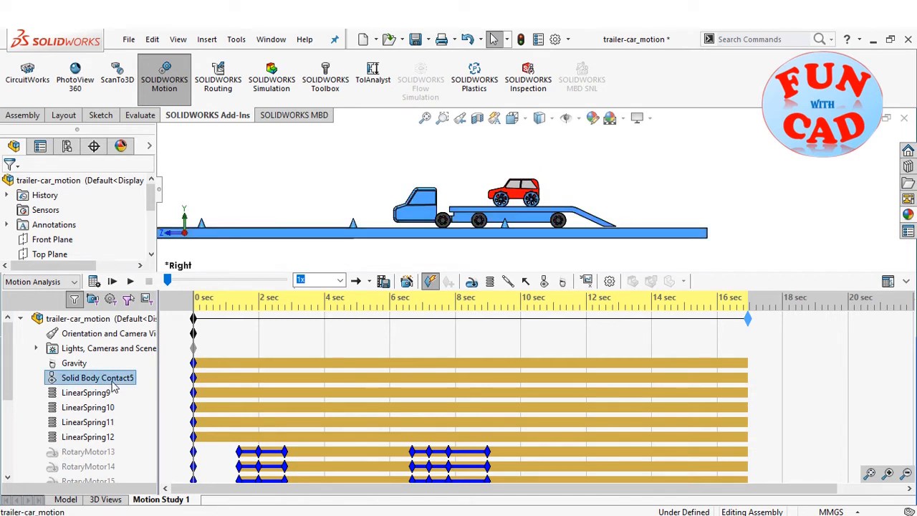
{"action": "left_click", "coordinate": [86, 392]}
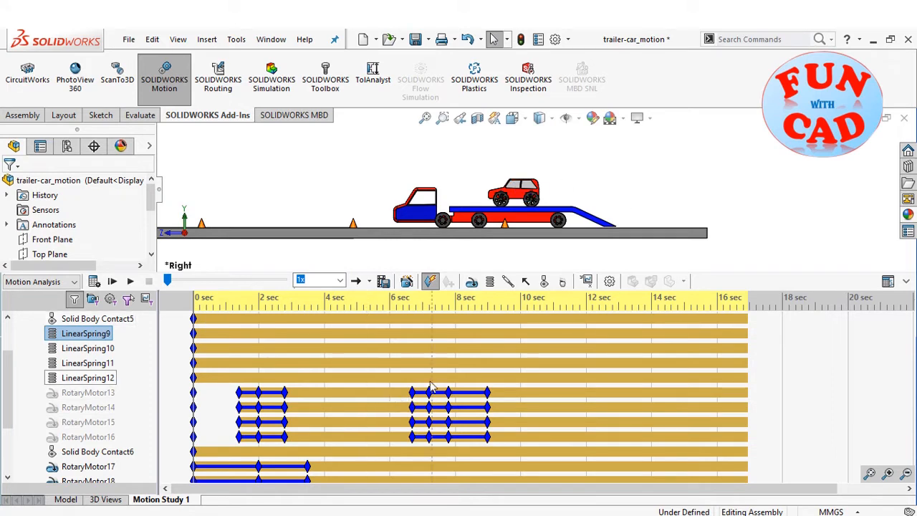
{"action": "mouse_move", "coordinate": [483, 171]}
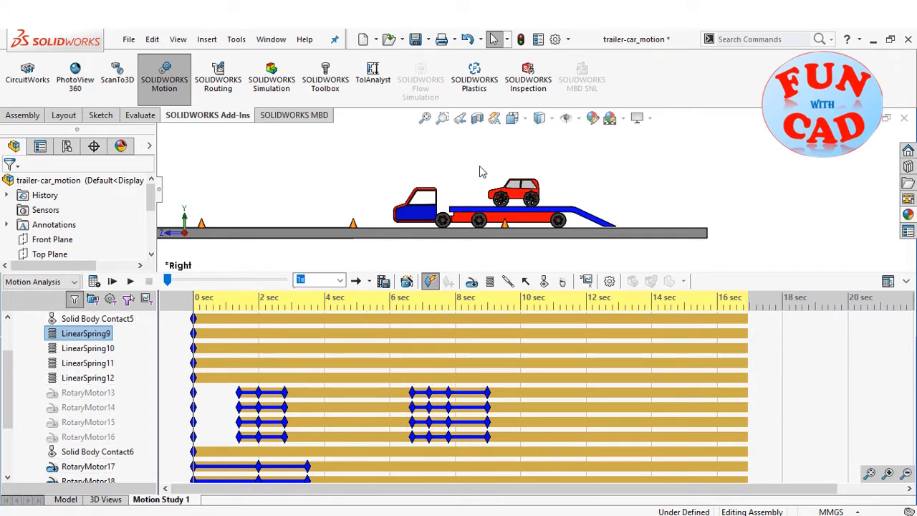
{"action": "scroll", "scroll_direction": "down", "scroll_amount": 3}
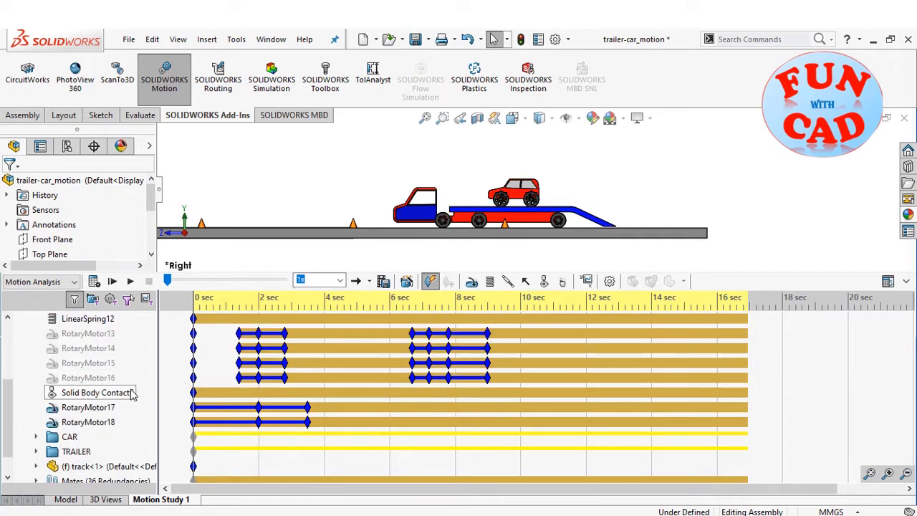
{"action": "left_click", "coordinate": [97, 392]}
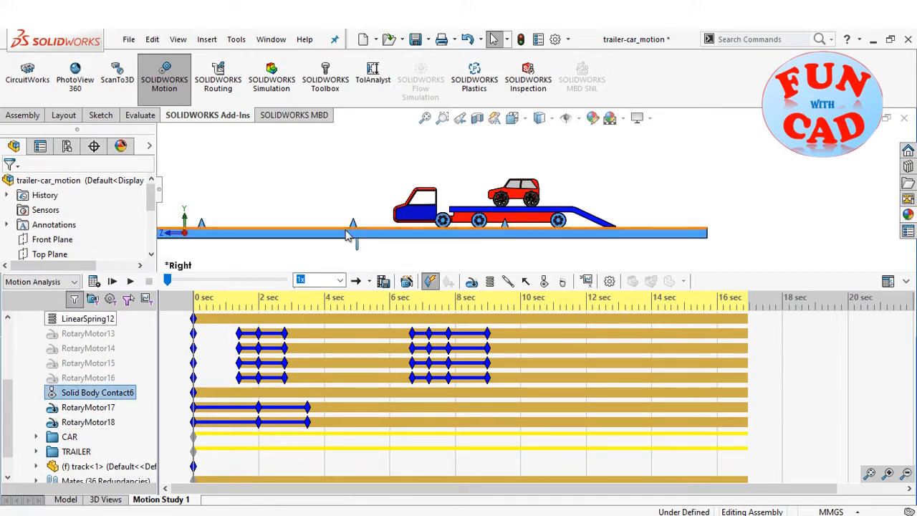
{"action": "mouse_move", "coordinate": [112, 281]}
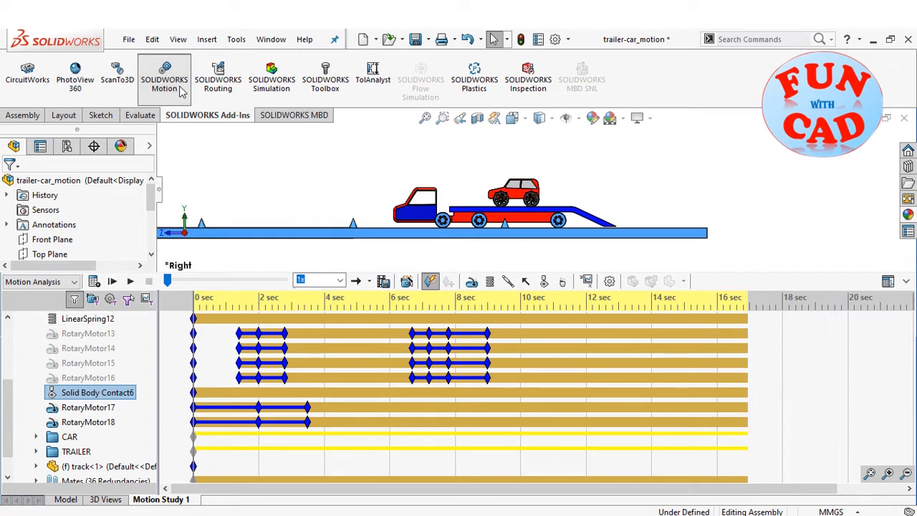
{"action": "mouse_move", "coordinate": [448, 257]}
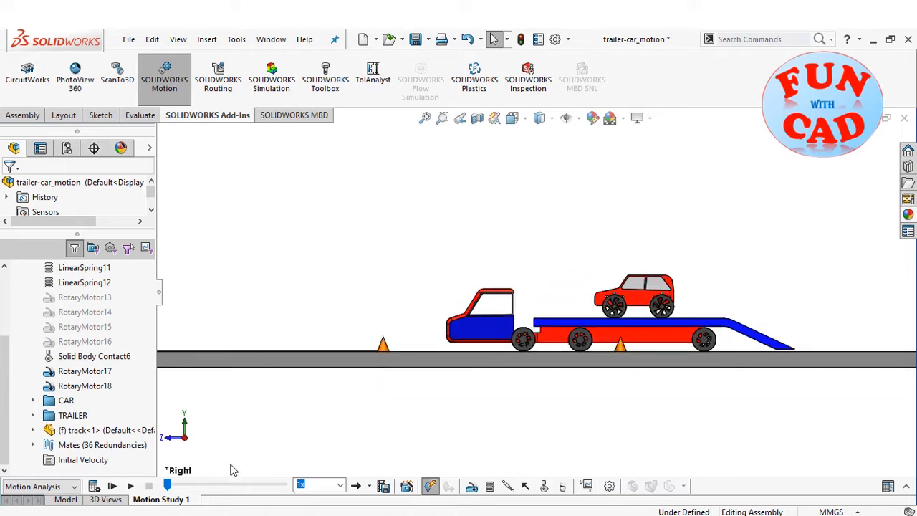
{"action": "mouse_move", "coordinate": [278, 314]}
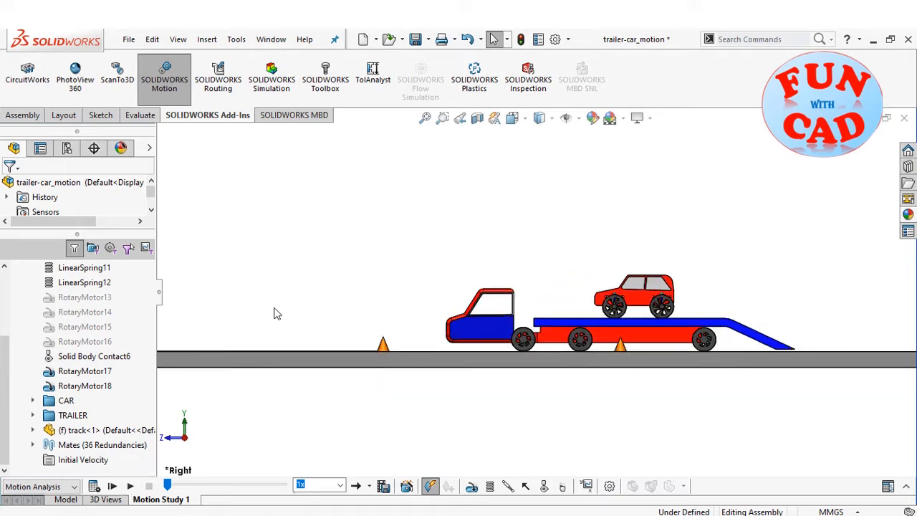
Play the motion study animation of the truck carrying the car
{"action": "left_click", "coordinate": [131, 486]}
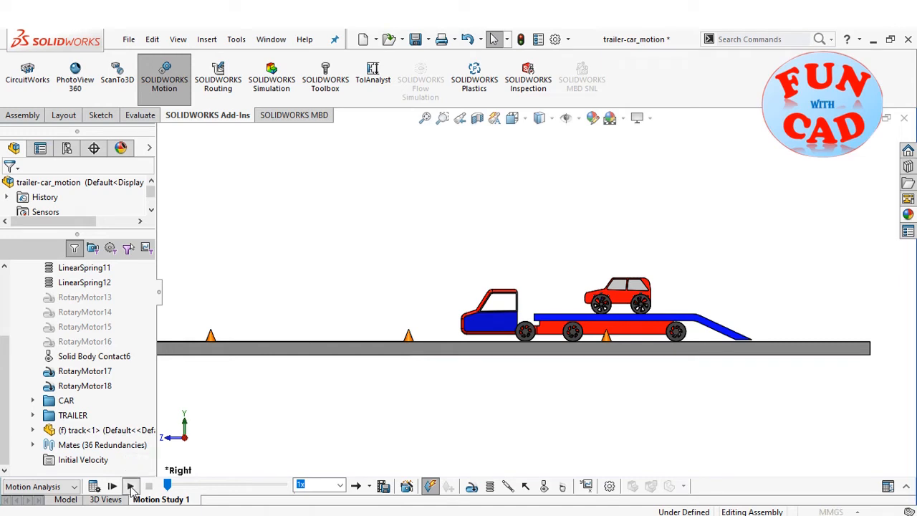
{"action": "left_click", "coordinate": [131, 487]}
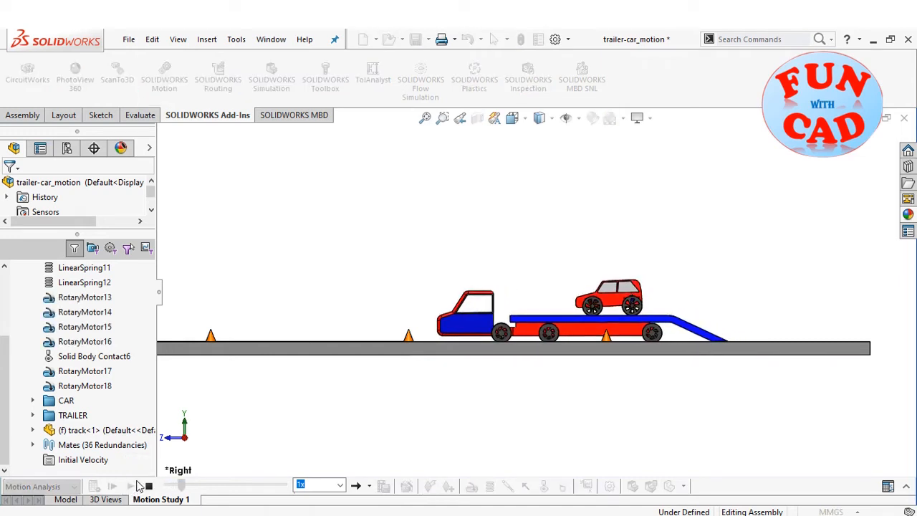